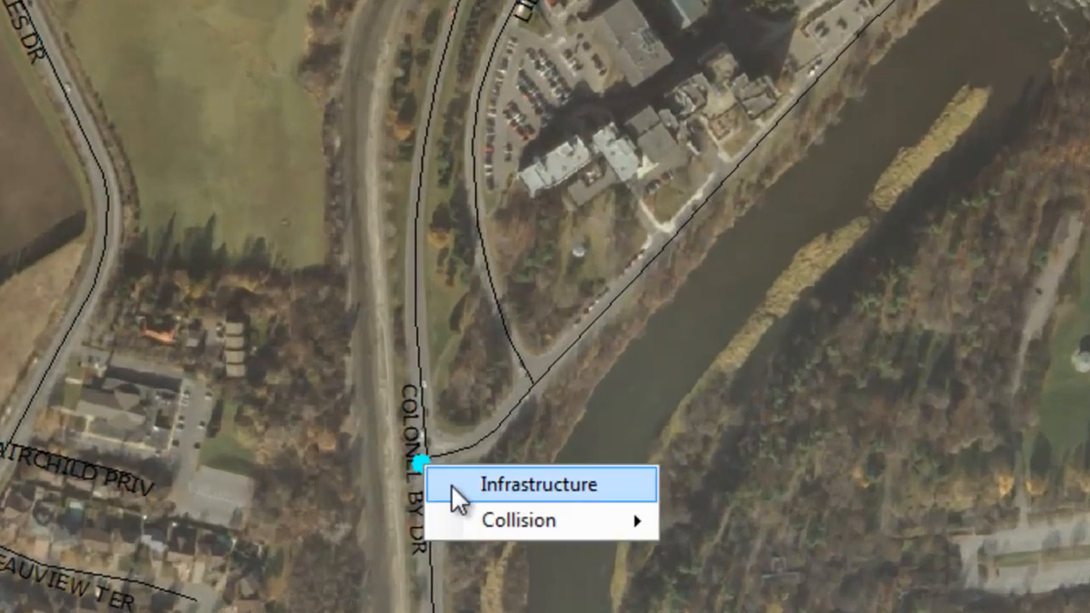
Open the infrastructure record for the Colonel By Dr @ University Rd intersection from the map
click(541, 485)
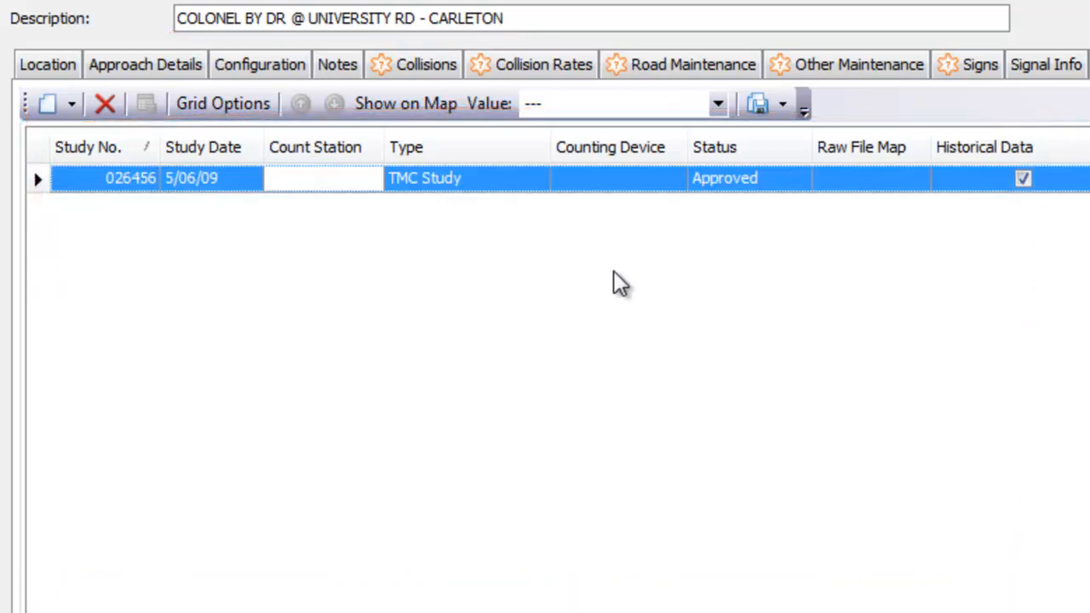
mouse_move(430, 183)
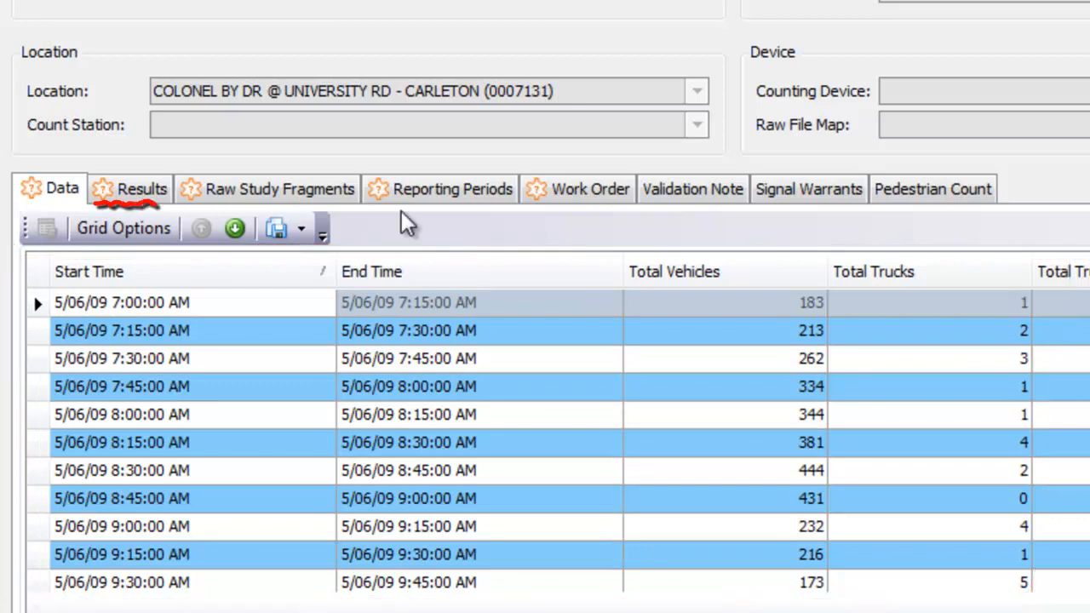
Generate and print the Full Study results report from the TMC study's Results
click(141, 188)
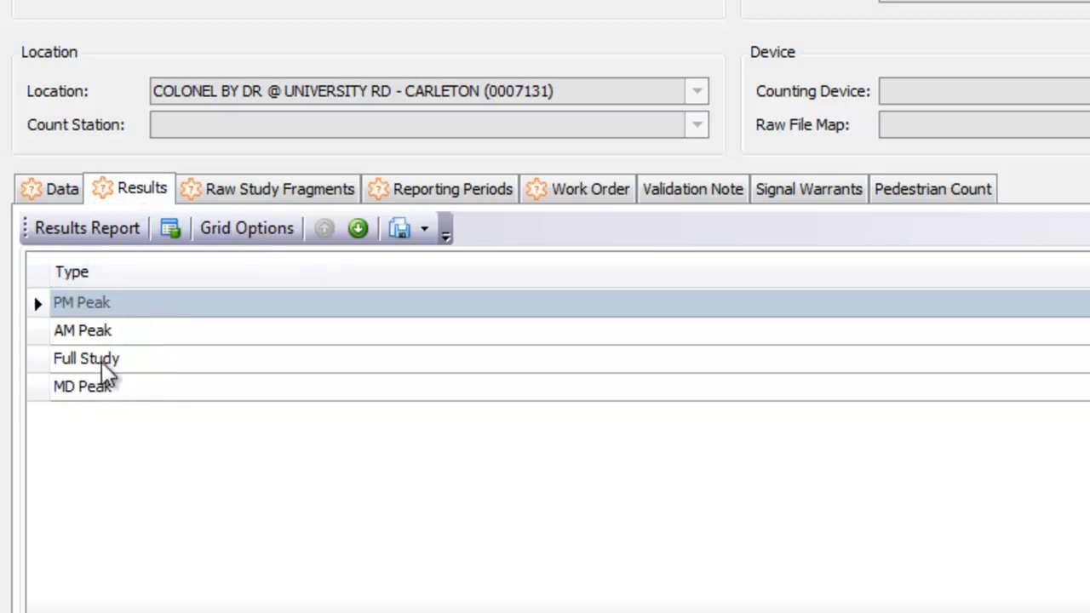
click(85, 359)
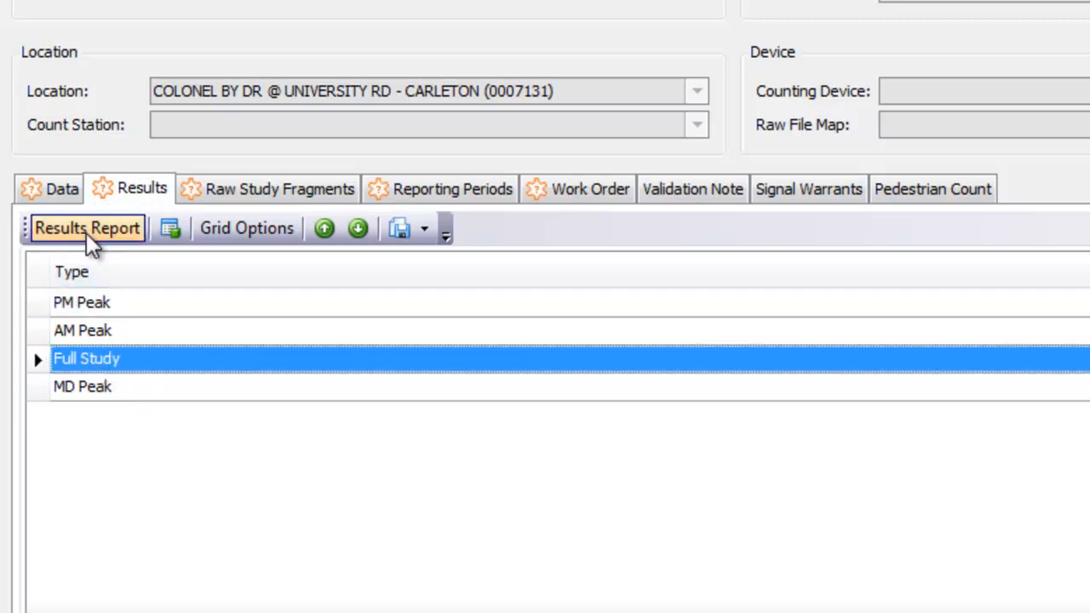
click(86, 227)
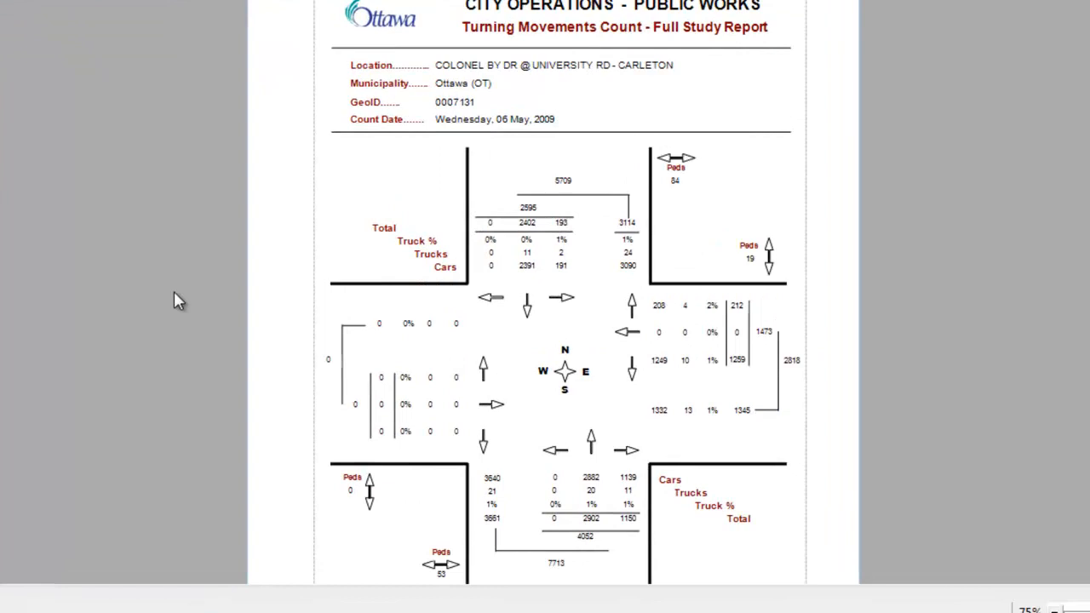
click(26, 30)
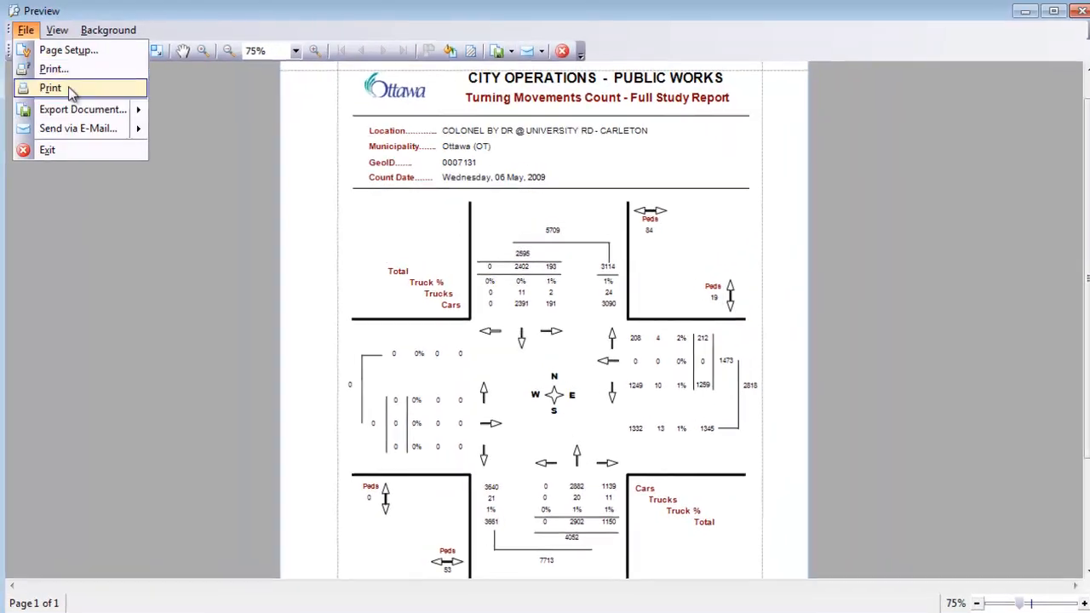
click(81, 109)
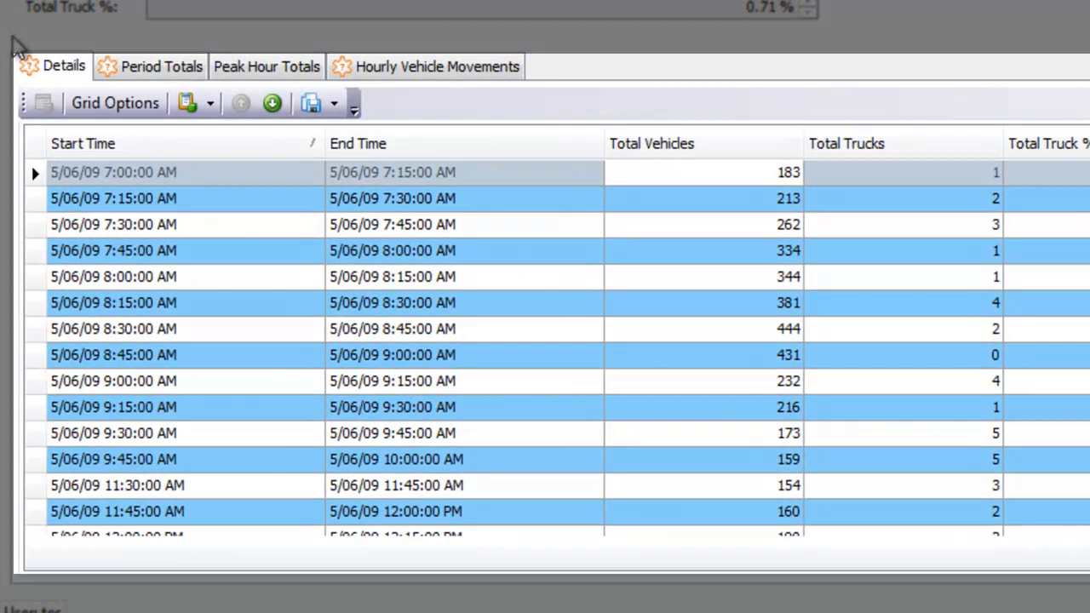
Review Period Totals, Peak Hour Totals and Hourly Vehicle Movements, then the work order 26456
click(162, 66)
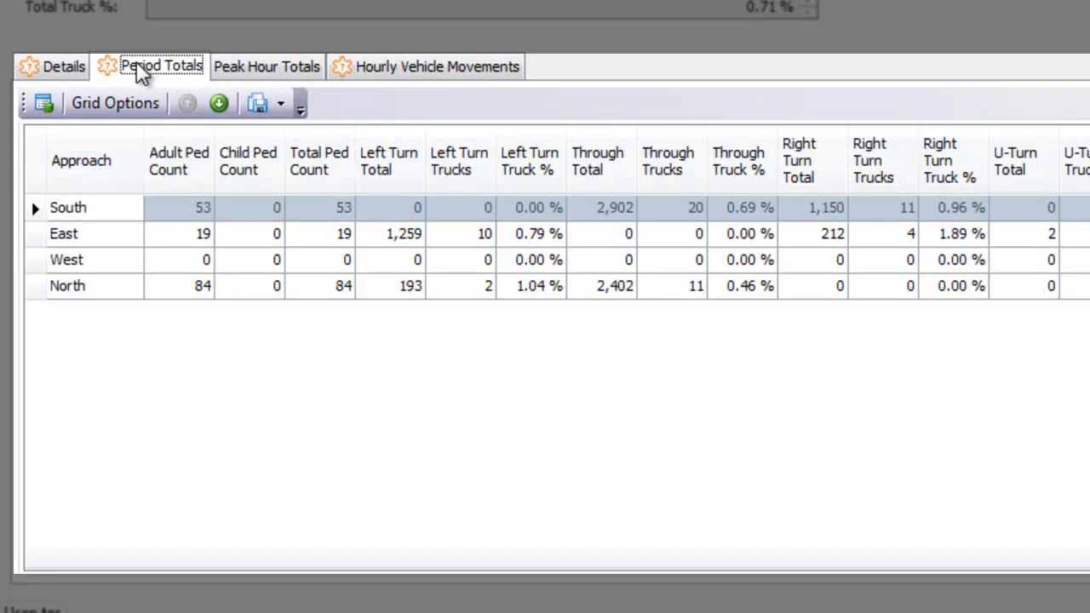
mouse_move(222, 72)
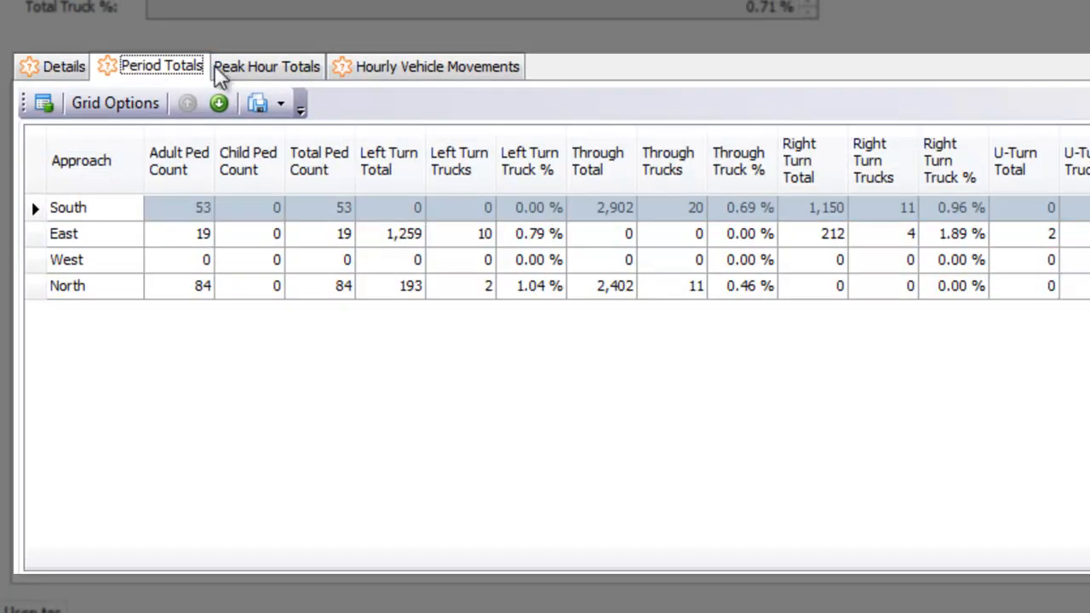
click(266, 65)
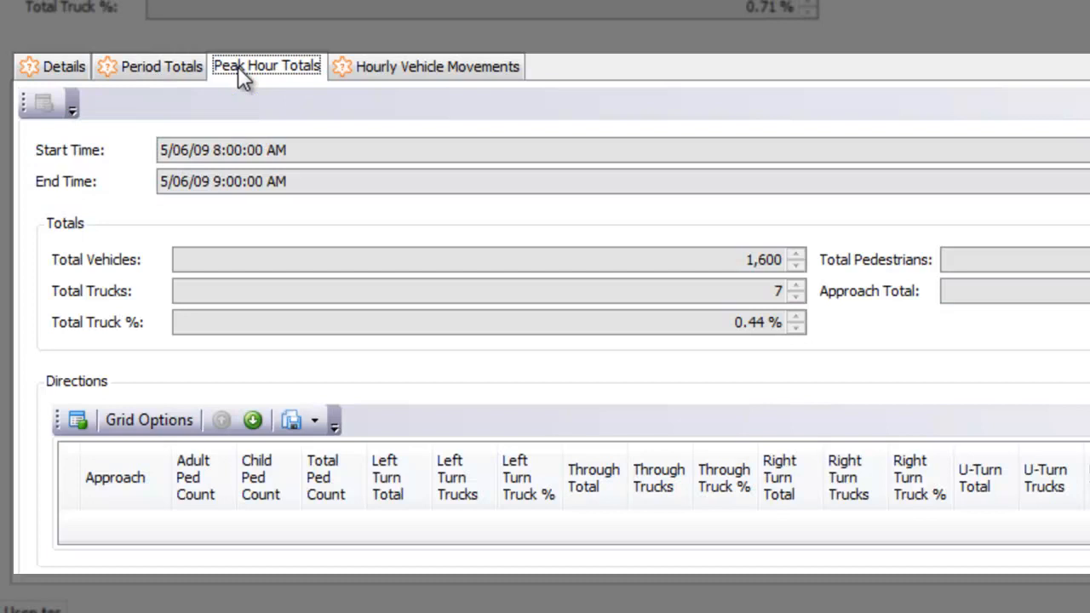
click(434, 66)
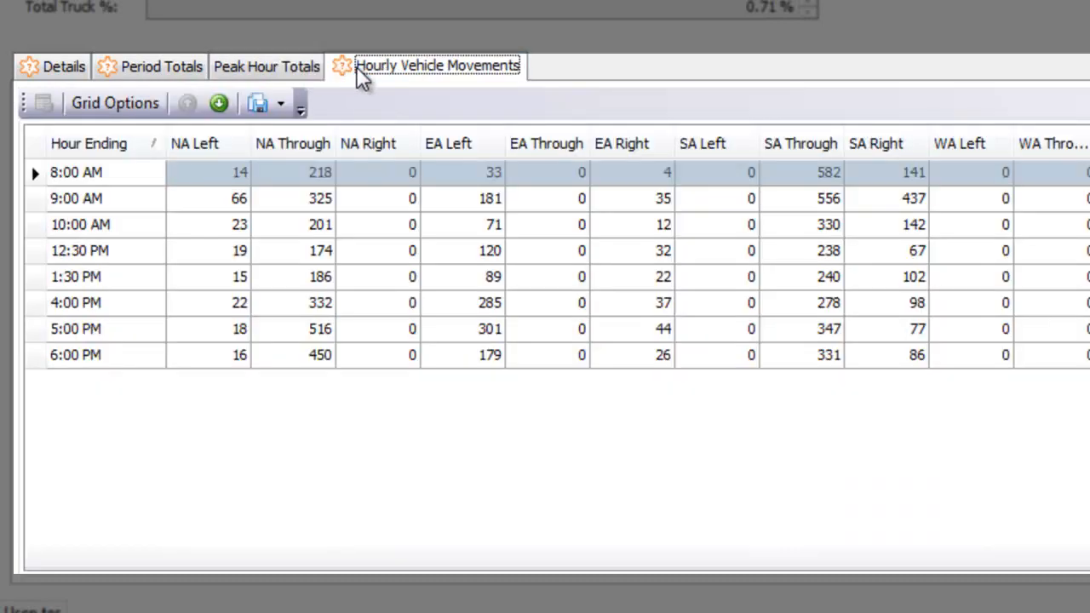
click(626, 53)
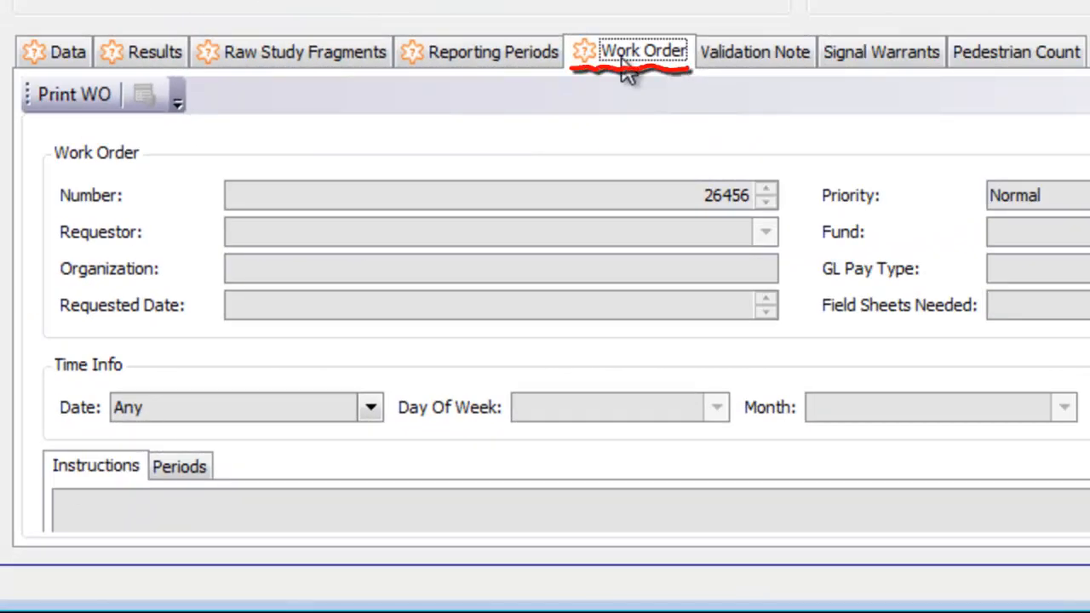
mouse_move(988, 52)
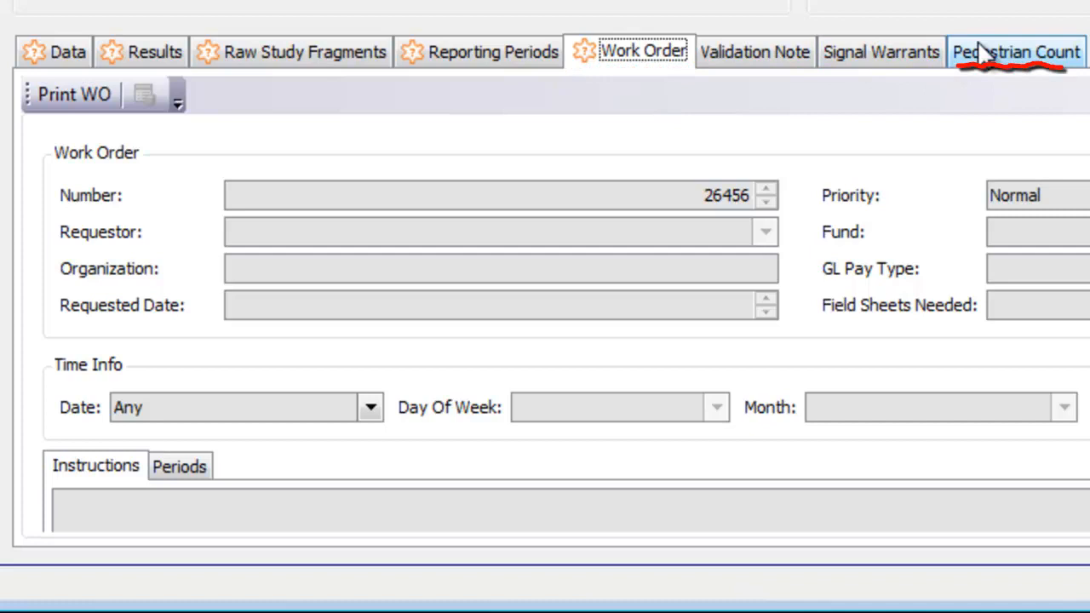
View the pedestrian counts and the Signal Warrants analysis under the November 2007 criteria
click(1007, 54)
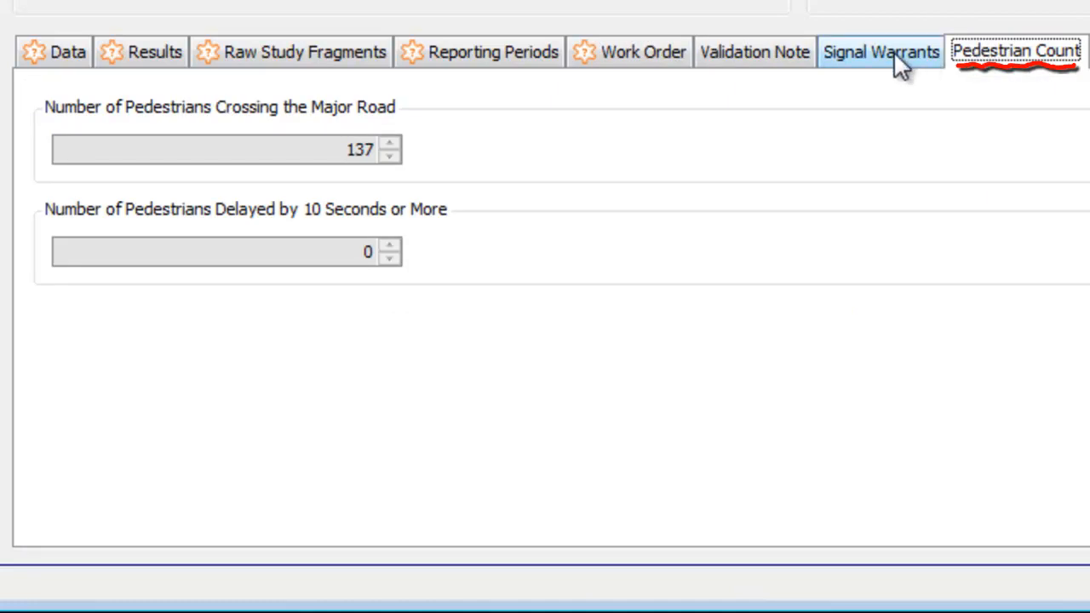
click(879, 52)
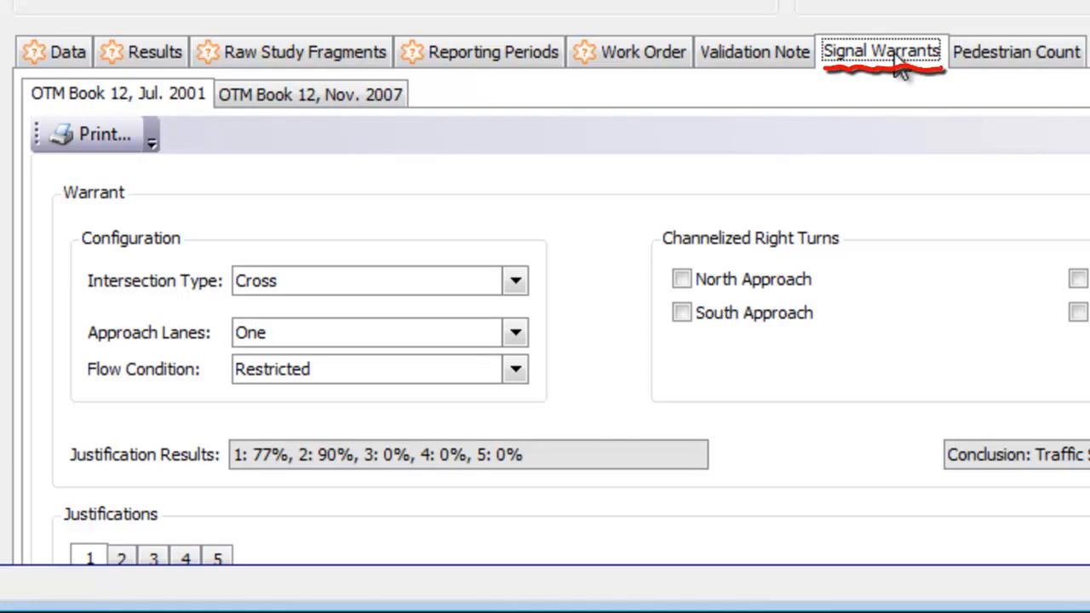
click(312, 93)
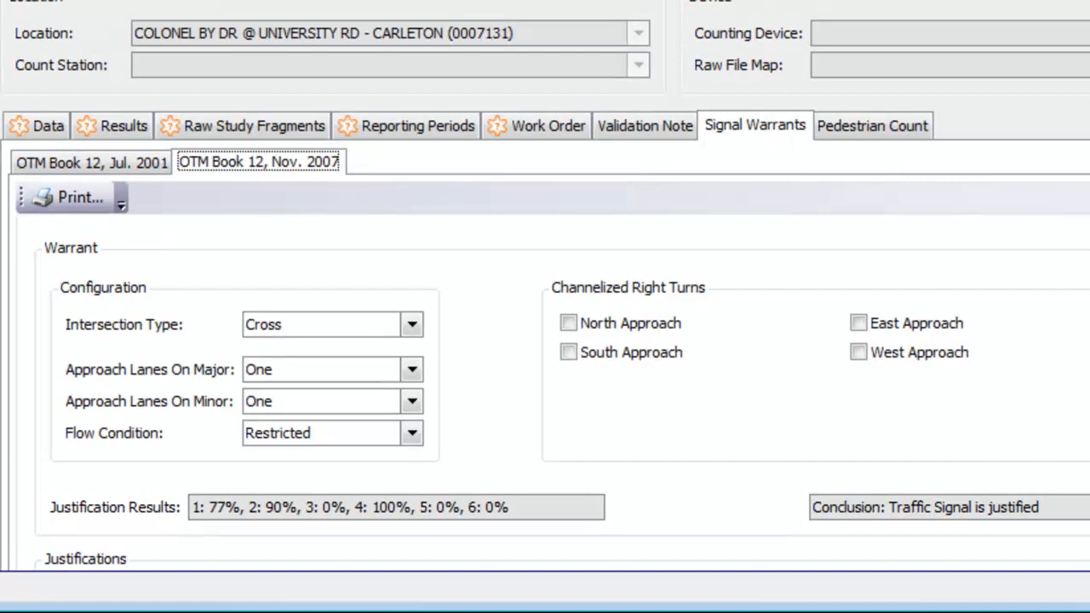
Scroll down the Nov. 2007 warrant to Justification 5, Collision Experience
scroll(down, 3)
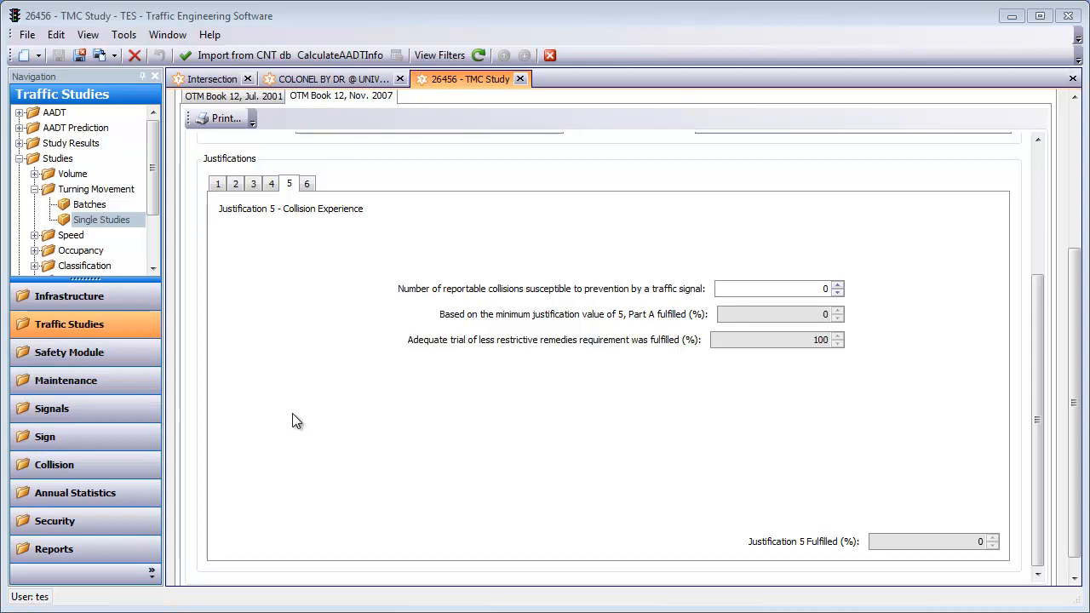
click(218, 183)
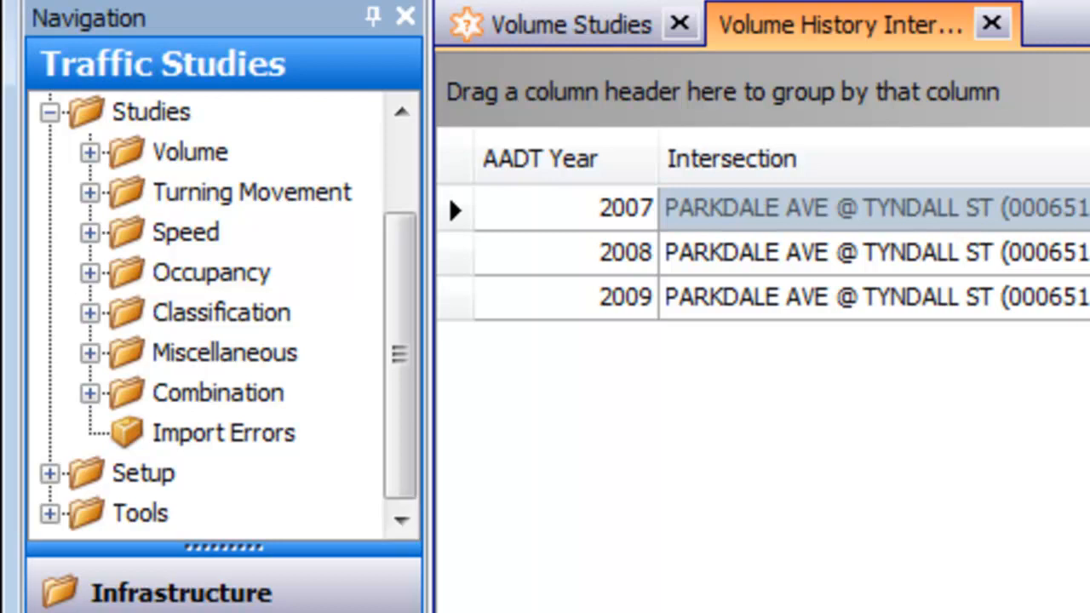
Show each volume study's Total Volume on the map from the Volume Studies list
click(89, 152)
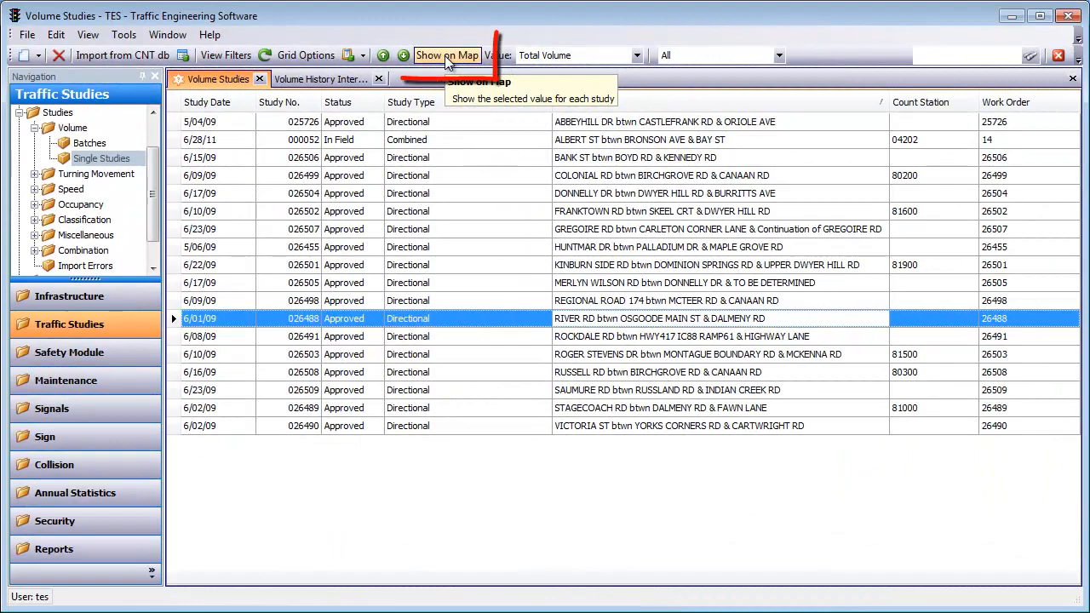
click(449, 55)
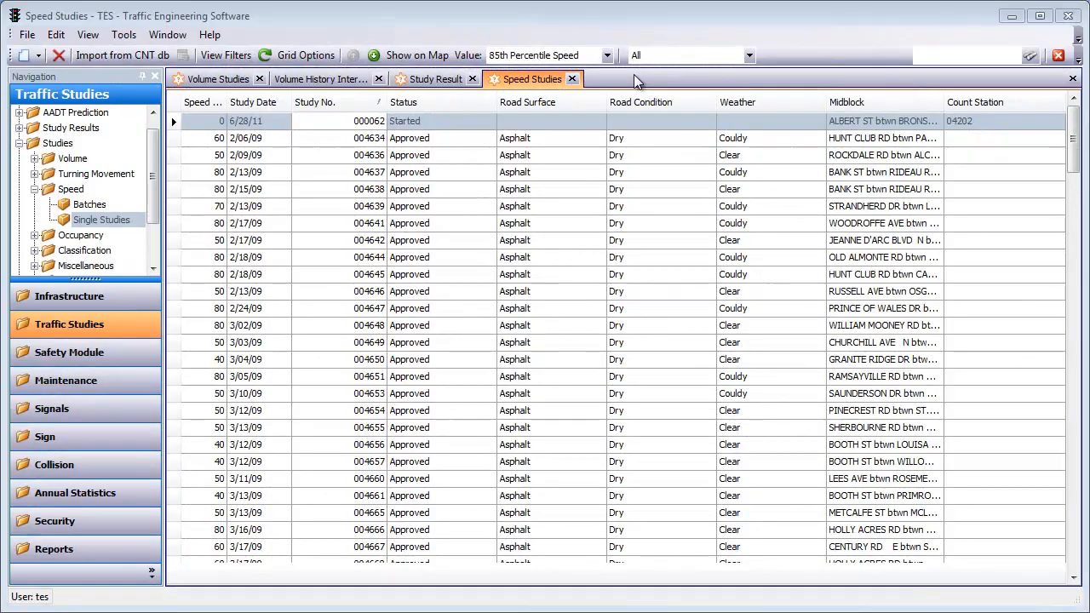
Map each speed study's 85th Percentile Speed from the Speed Studies list
click(614, 54)
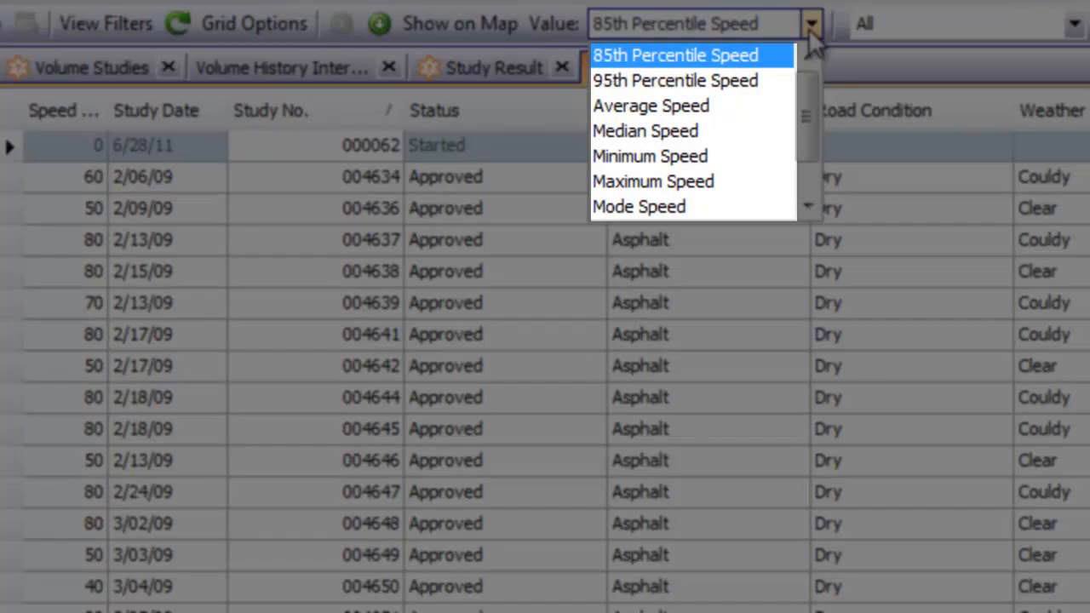
click(651, 54)
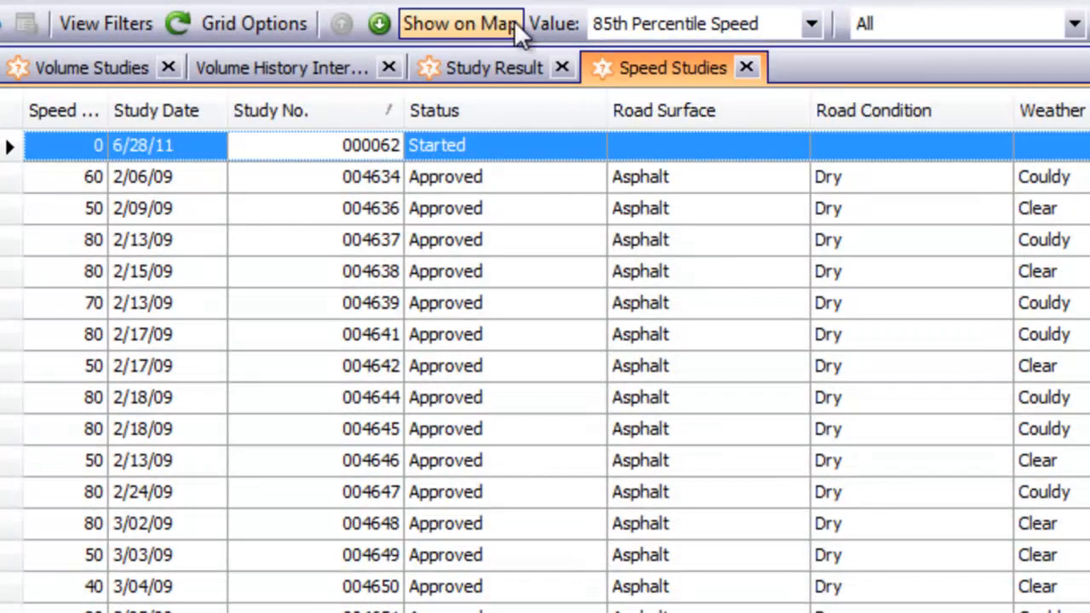
click(455, 23)
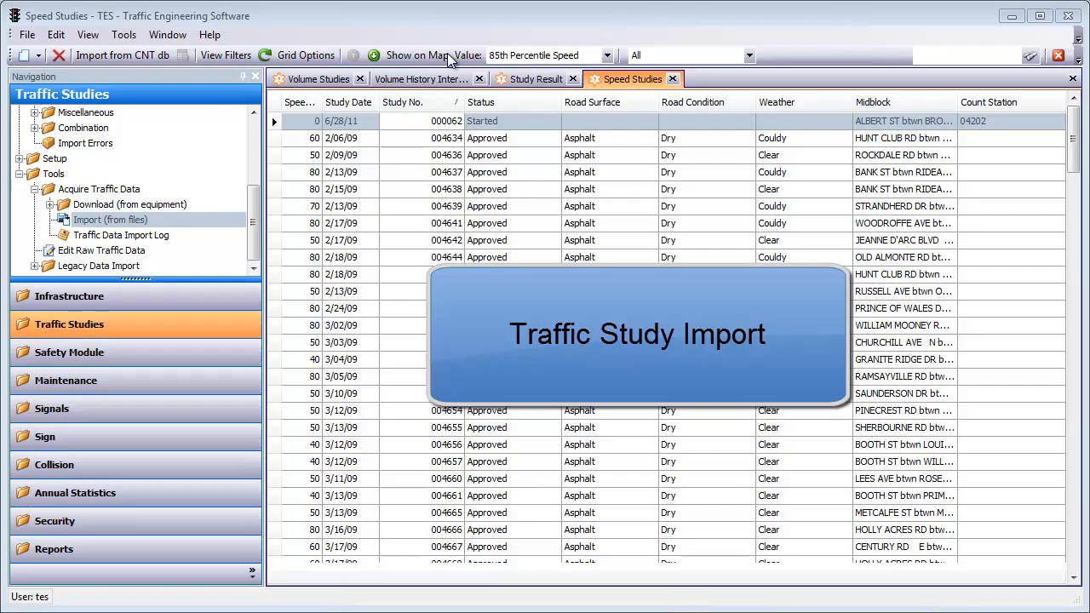
Start a Traffic Data Import from files with Classification as the study type
click(400, 190)
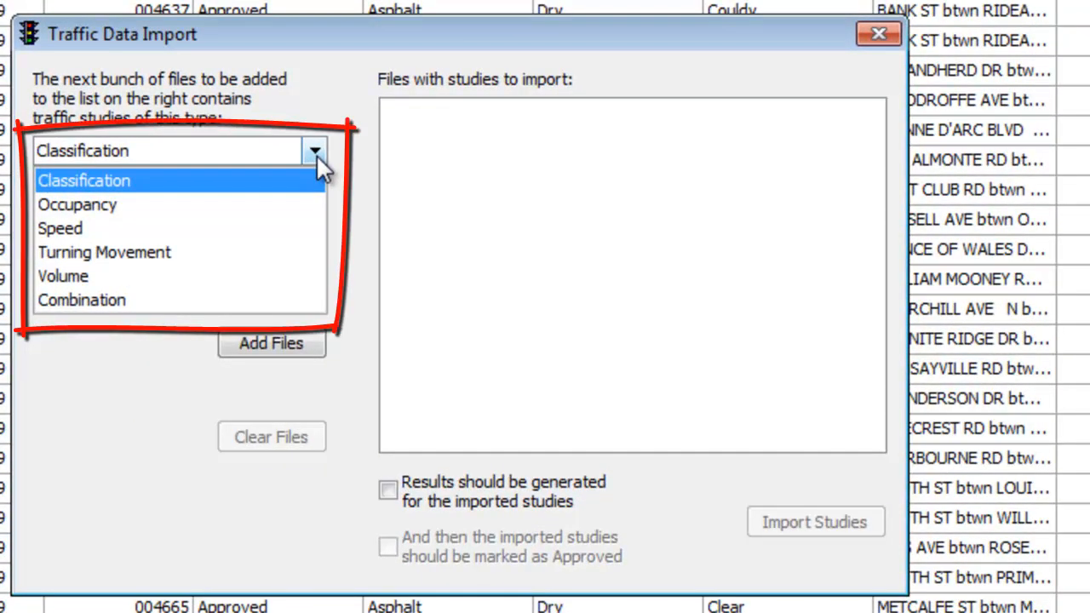
click(84, 179)
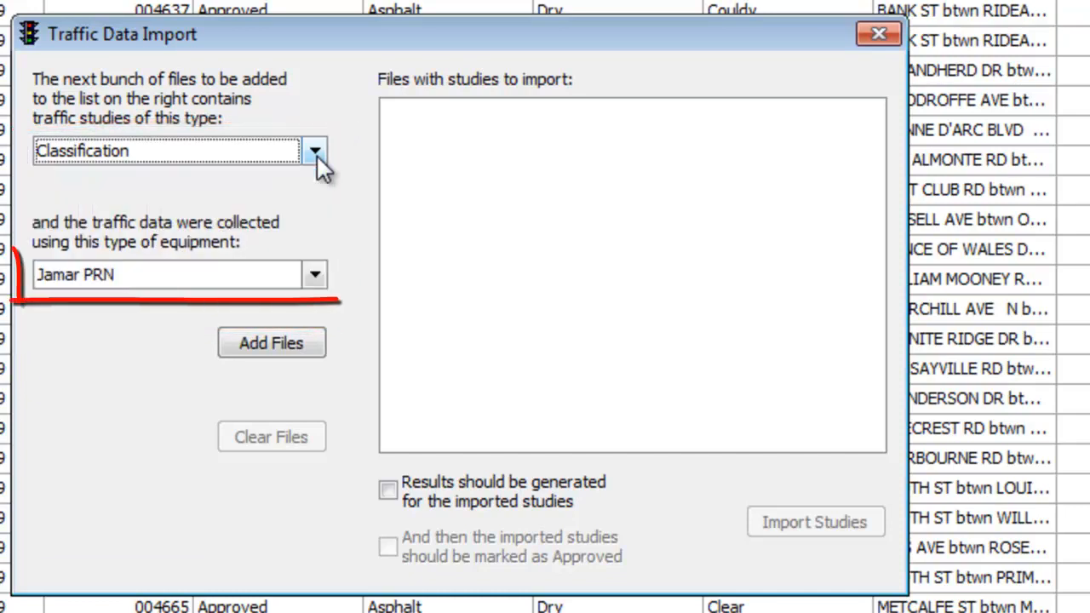